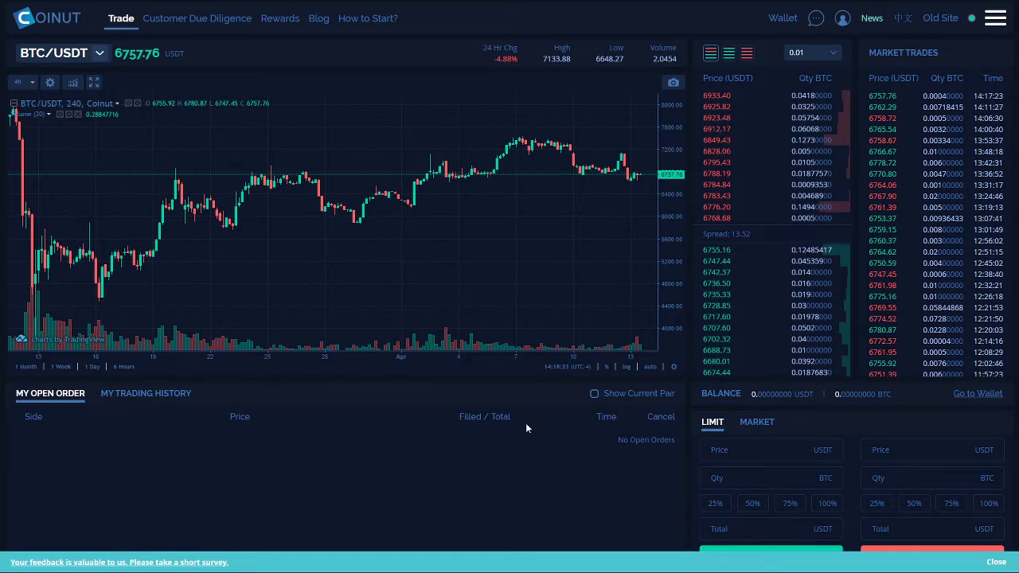
{"action": "mouse_move", "coordinate": [993, 31]}
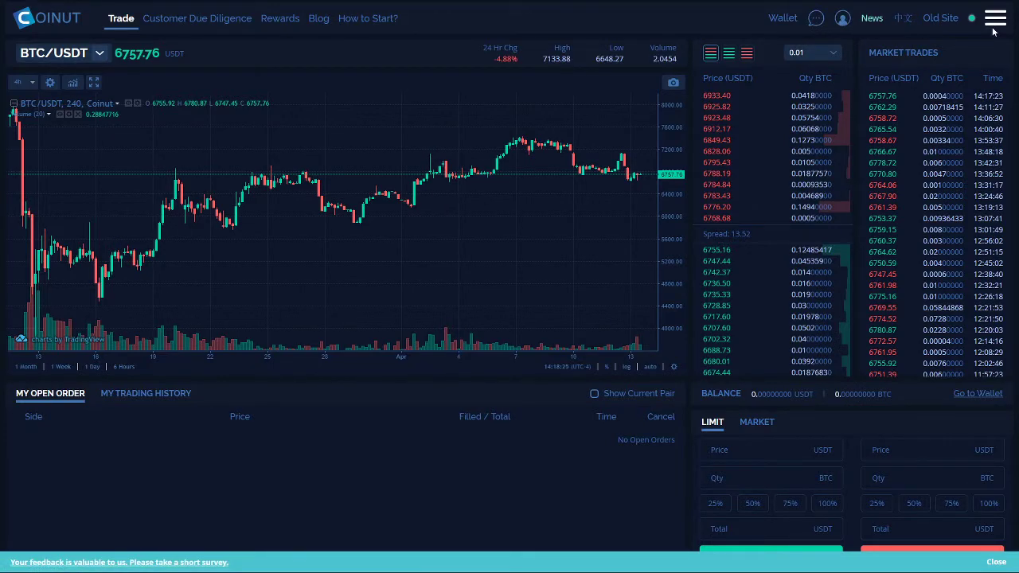
- Show the Rewards page with the referral link, referral code and invite-friends bonus terms
{"action": "left_click", "coordinate": [281, 18]}
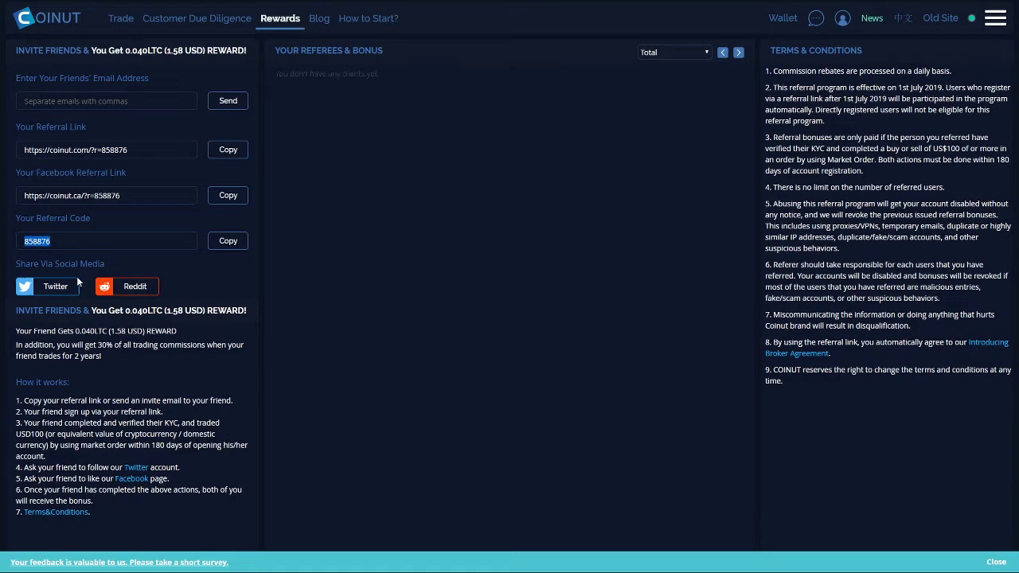
{"action": "mouse_move", "coordinate": [84, 268]}
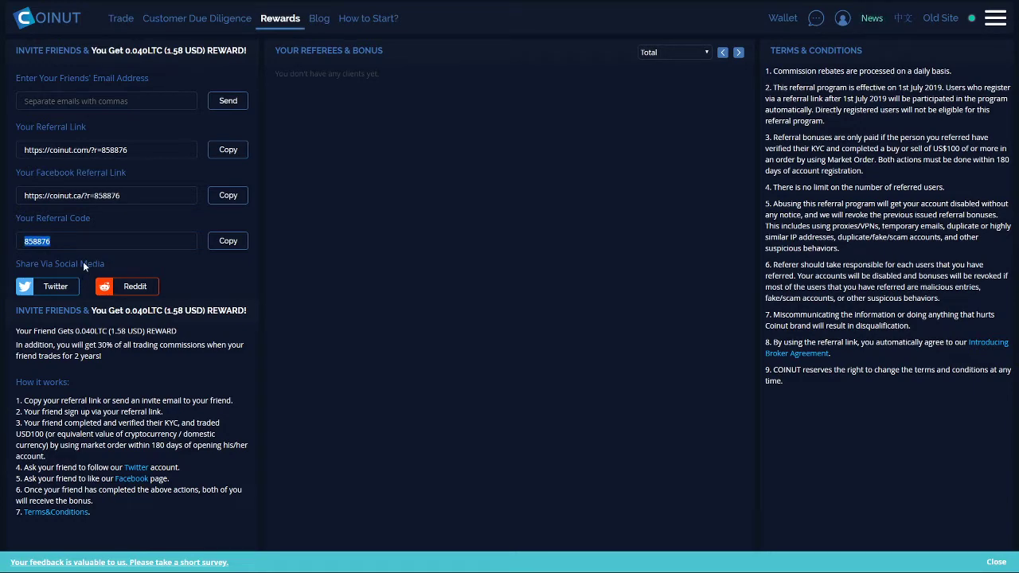
{"action": "mouse_move", "coordinate": [290, 264]}
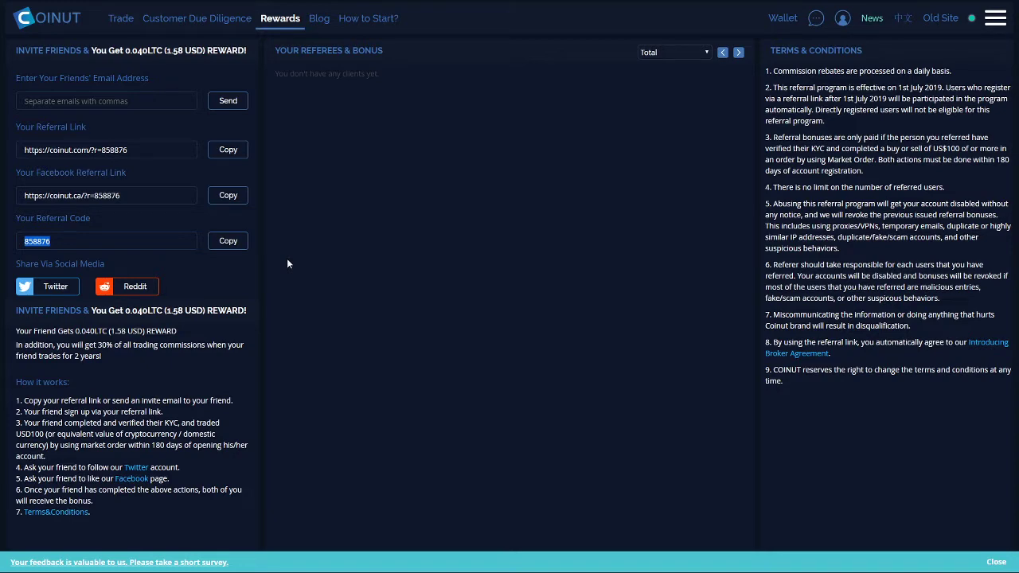
{"action": "mouse_move", "coordinate": [300, 338]}
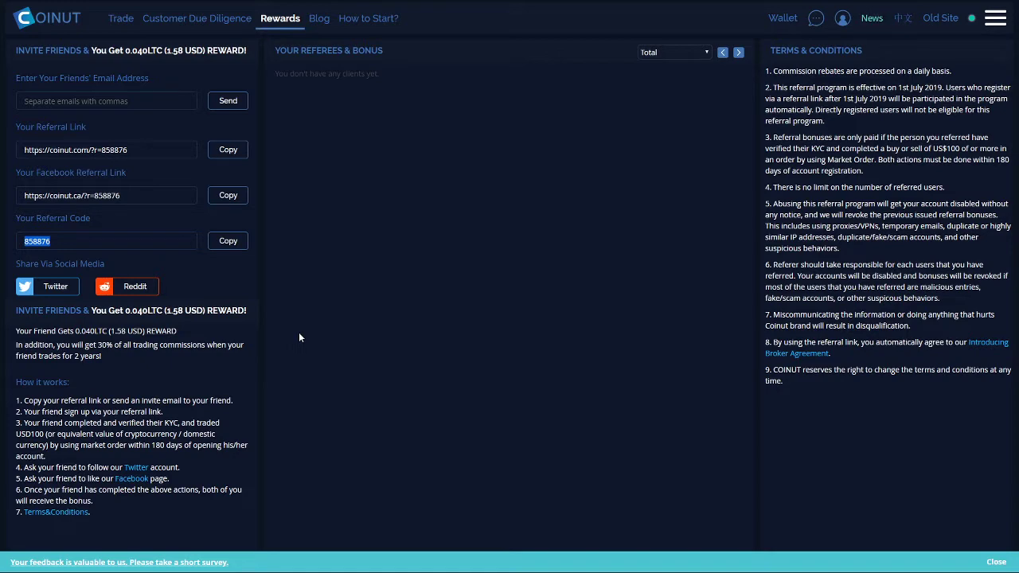
{"action": "mouse_move", "coordinate": [430, 315]}
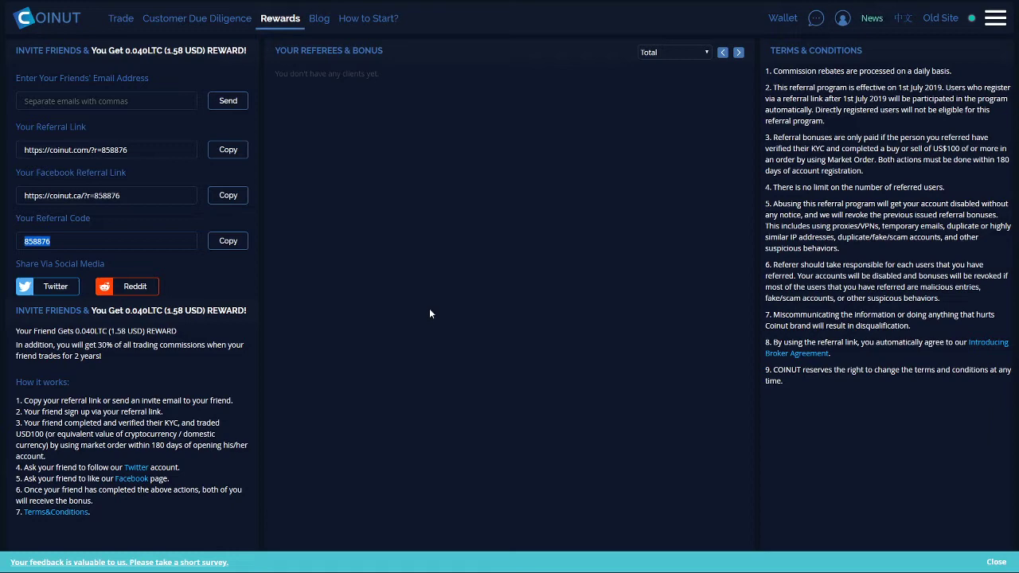
{"action": "mouse_move", "coordinate": [334, 86]}
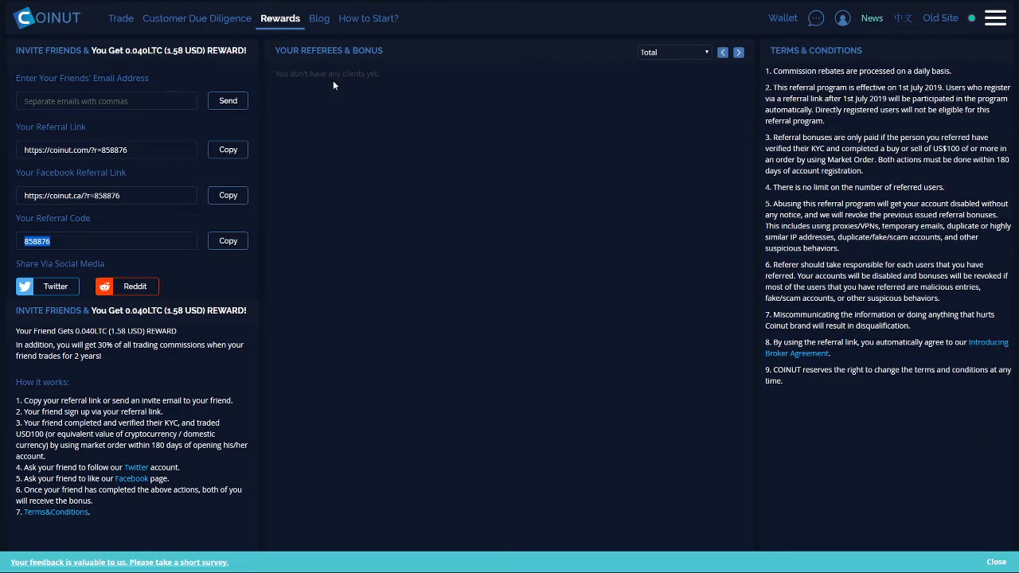